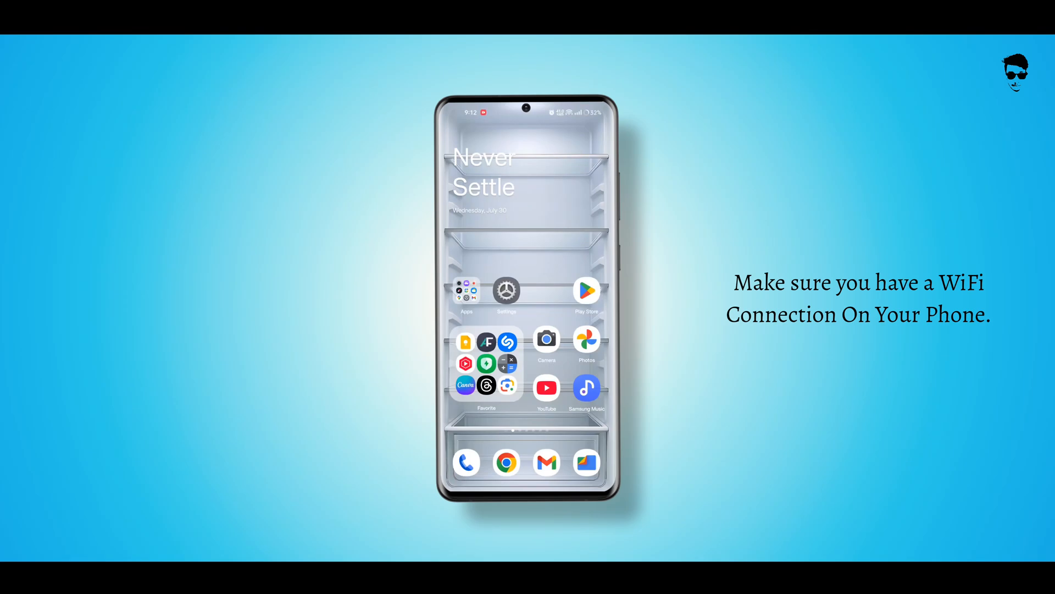
In Settings, tap Build number under About device > Version to confirm developer mode
{"action": "left_click", "coordinate": [507, 289]}
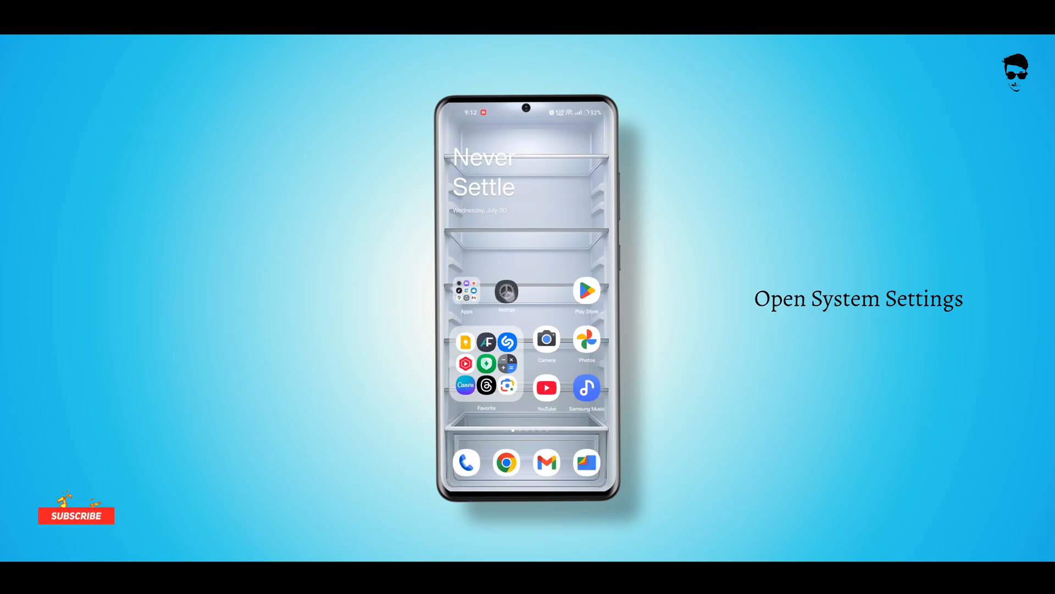
{"action": "left_click", "coordinate": [507, 290]}
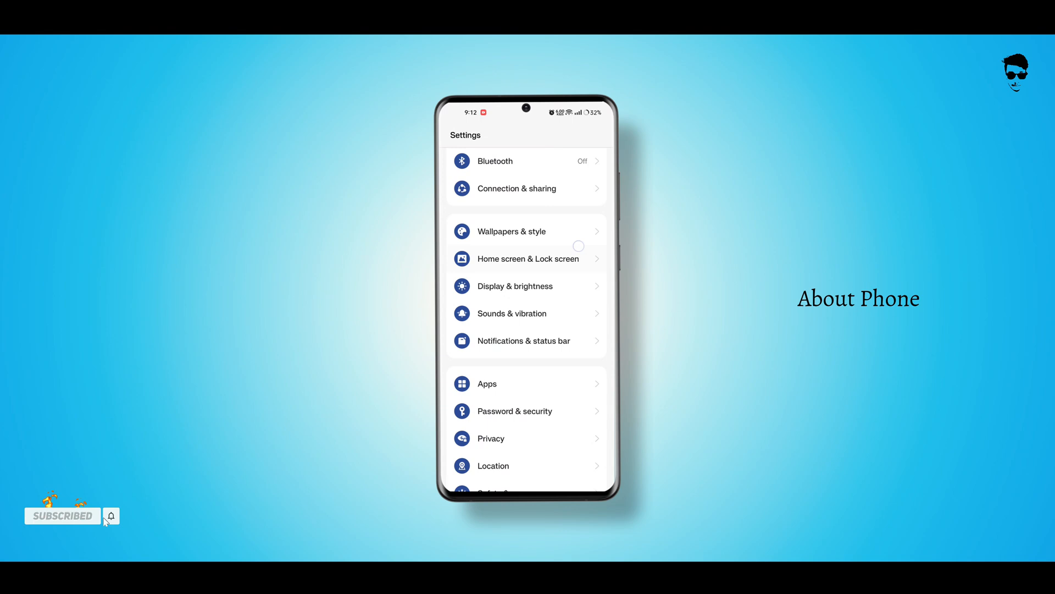
{"action": "scroll", "scroll_direction": "down", "scroll_amount": 3}
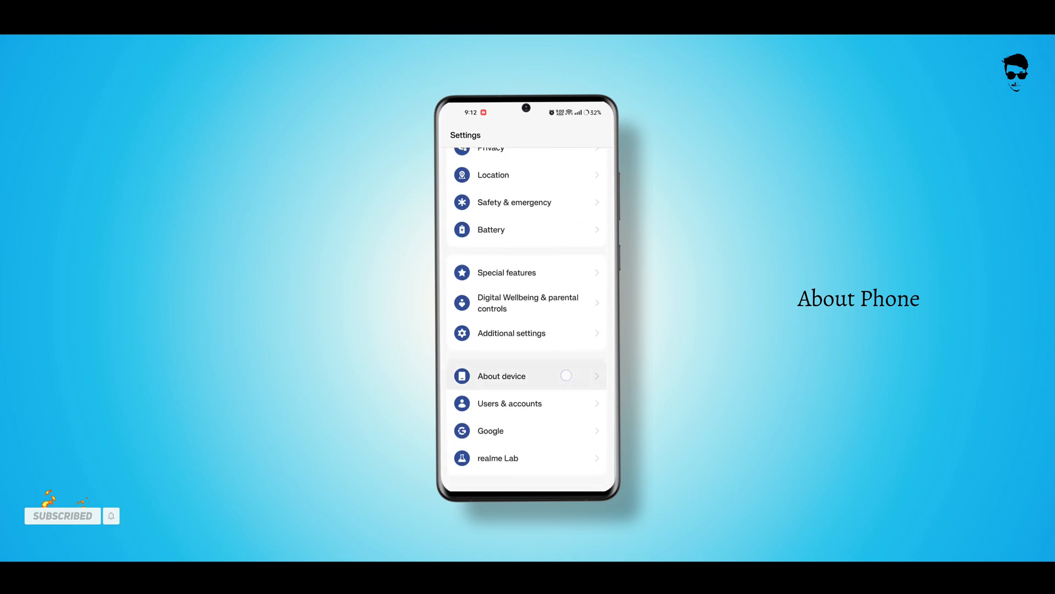
{"action": "left_click", "coordinate": [501, 375]}
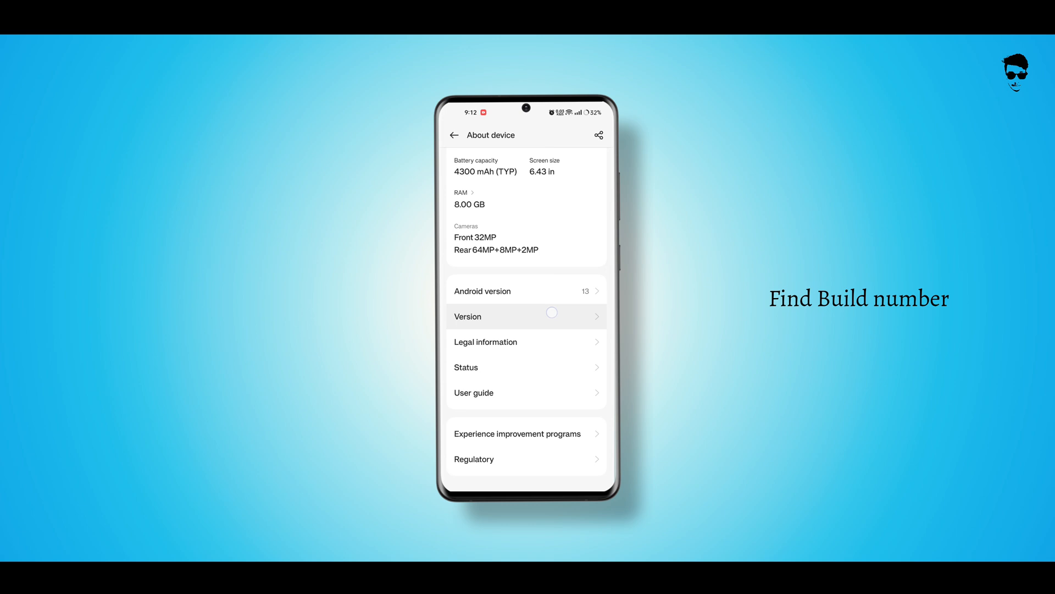
{"action": "left_click", "coordinate": [527, 317]}
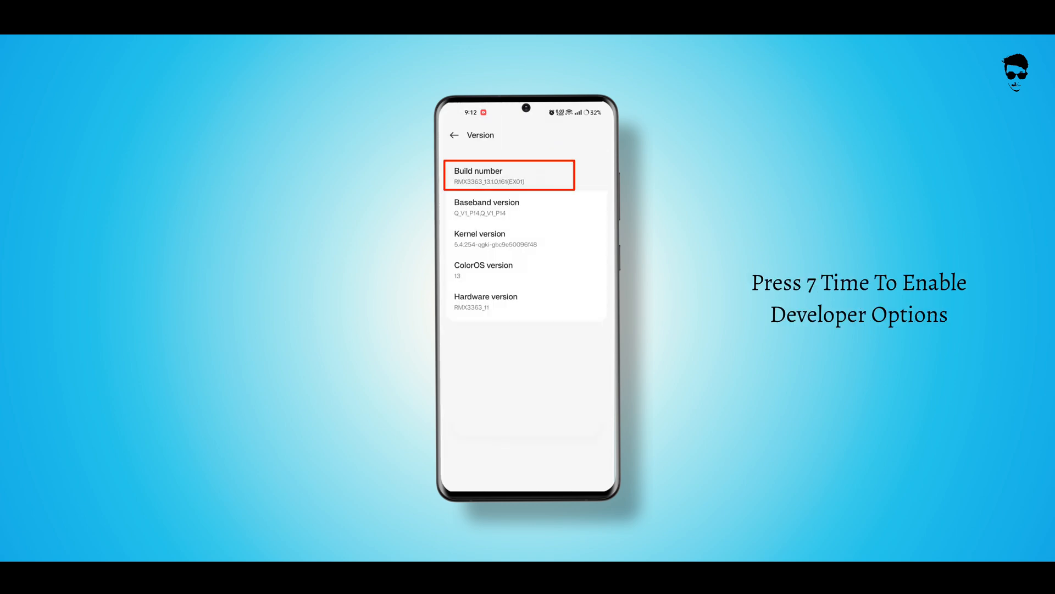
{"action": "left_click", "coordinate": [510, 174]}
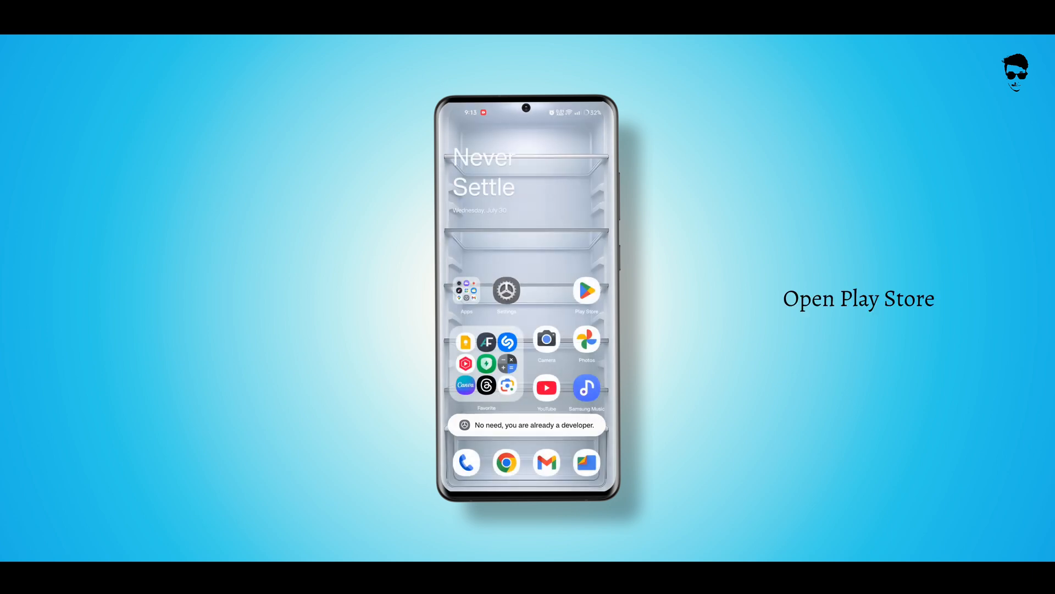
Search the Play Store for 'shizuku', open the Shizuku listing and install it
{"action": "left_click", "coordinate": [587, 291]}
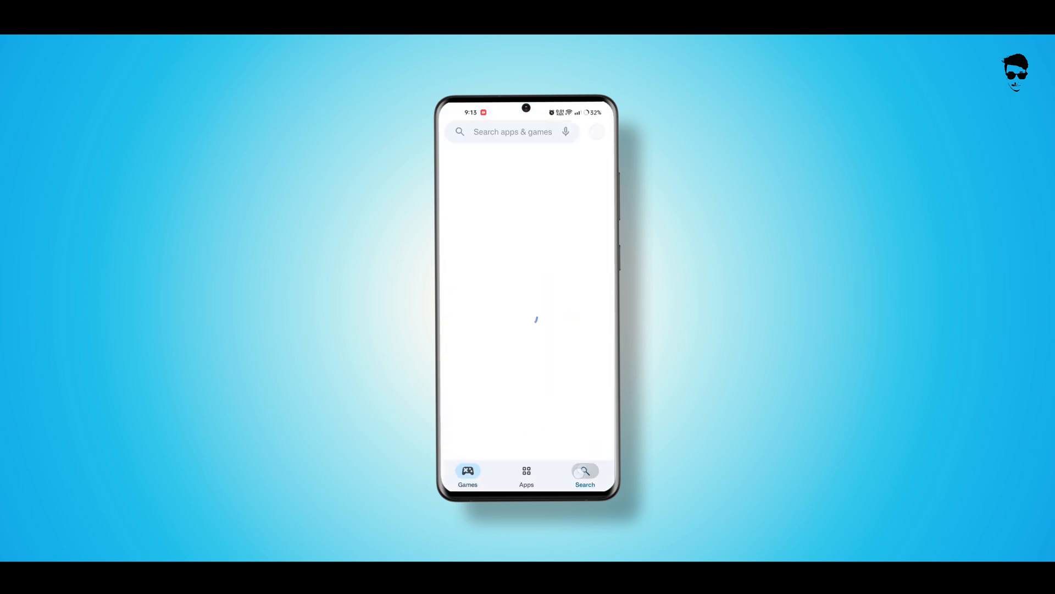
{"action": "type", "text": "shizuku"}
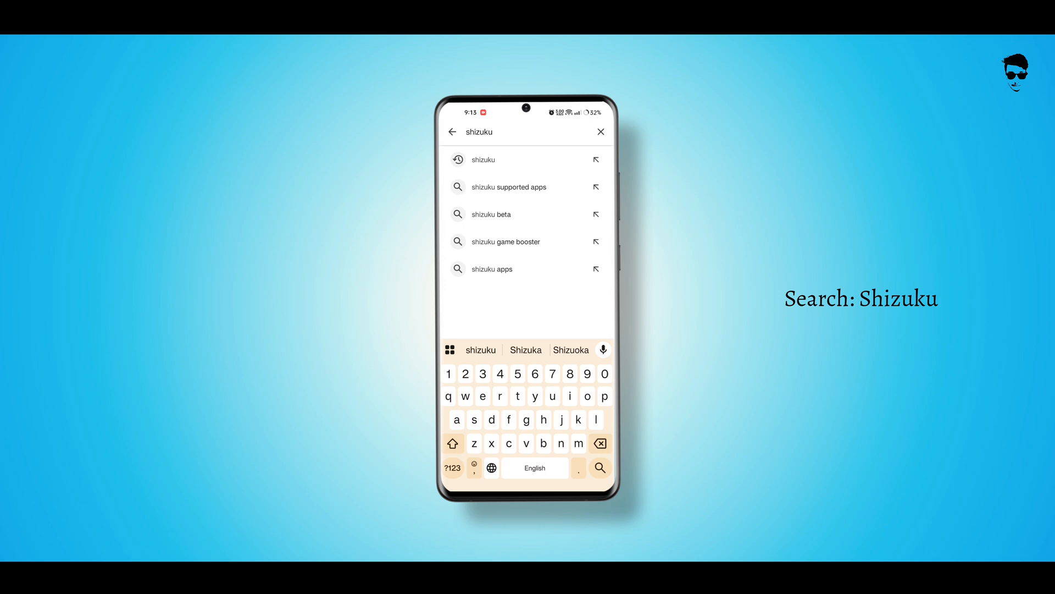
{"action": "left_click", "coordinate": [483, 159]}
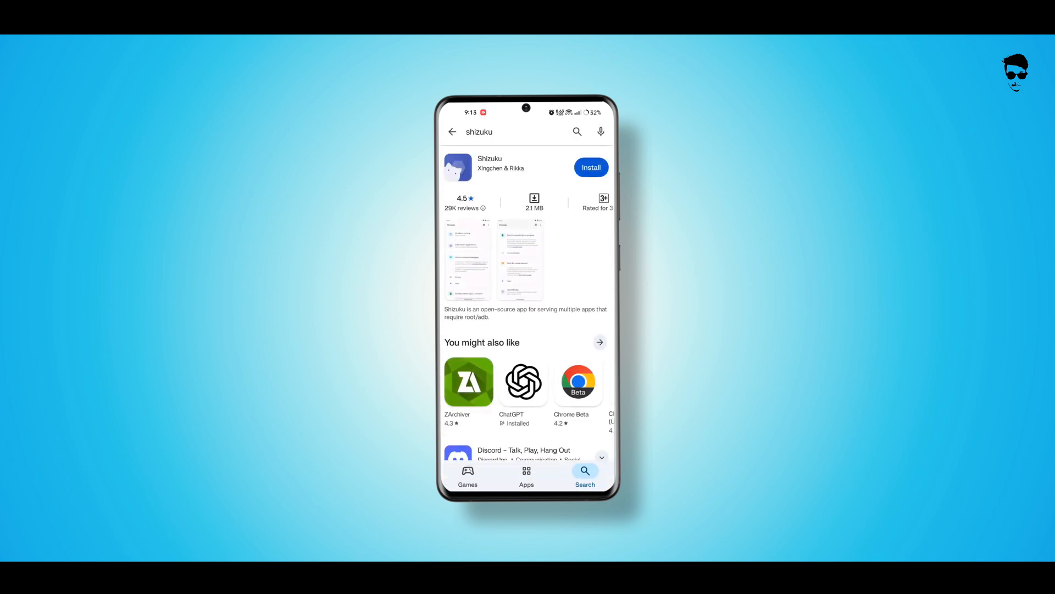
{"action": "left_click", "coordinate": [489, 167]}
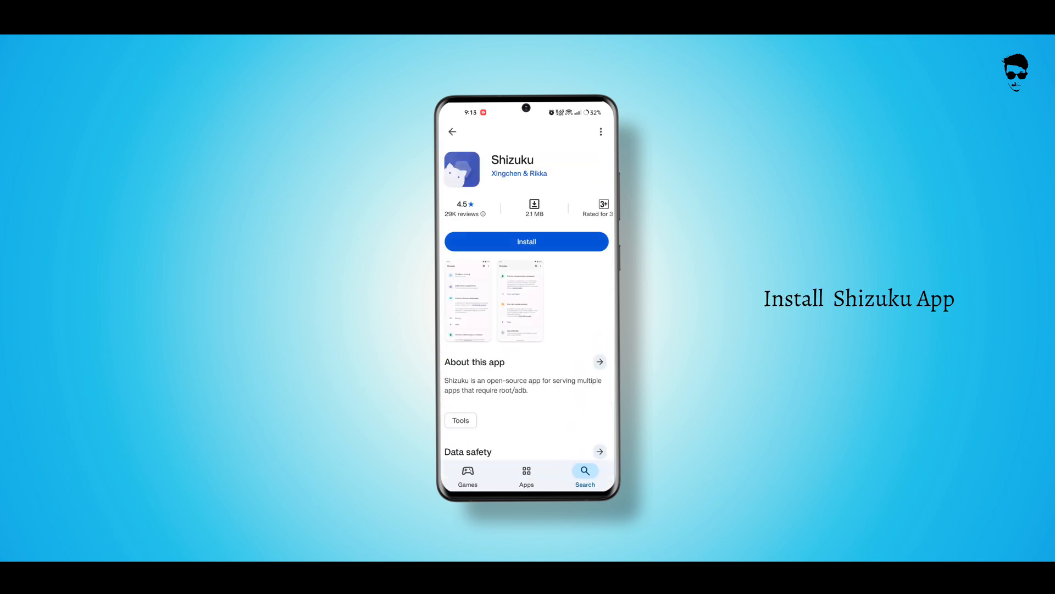
{"action": "left_click", "coordinate": [527, 240]}
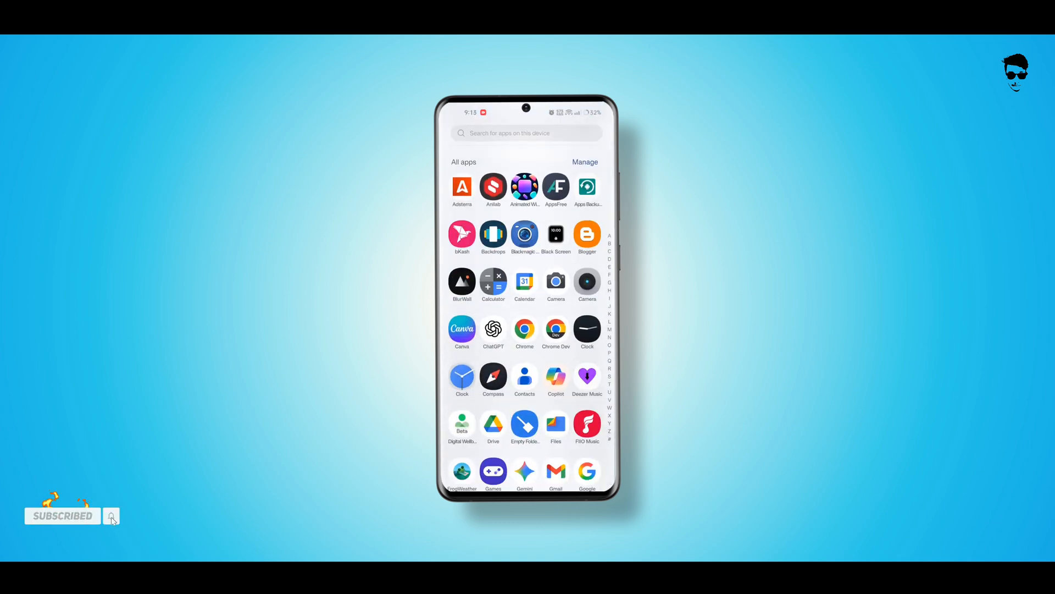
Launch Shizuku from the app drawer and start Pairing under Wireless debugging
{"action": "scroll", "scroll_direction": "down", "scroll_amount": 3}
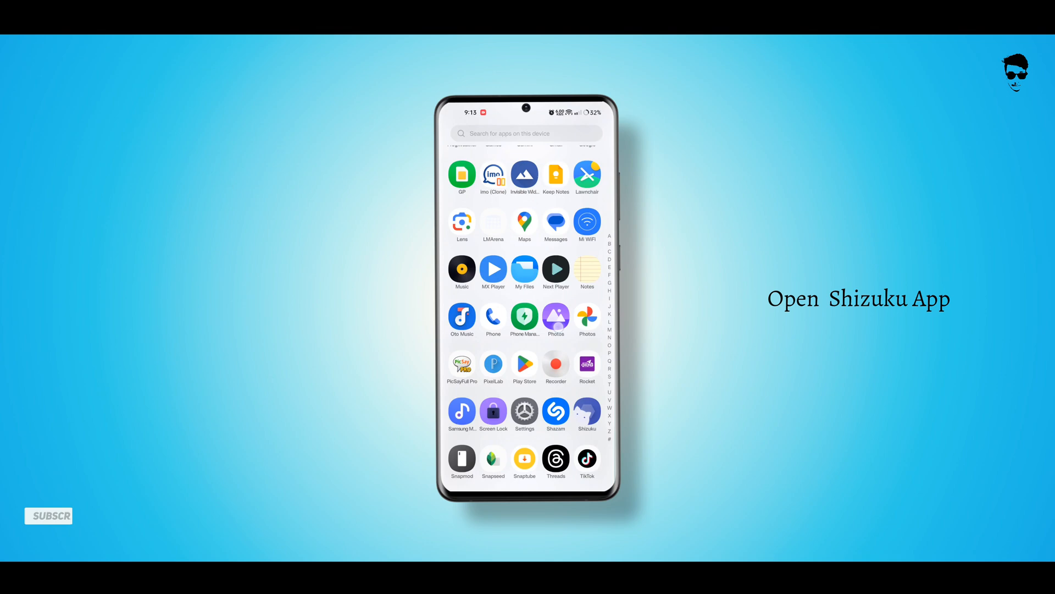
{"action": "left_click", "coordinate": [586, 411]}
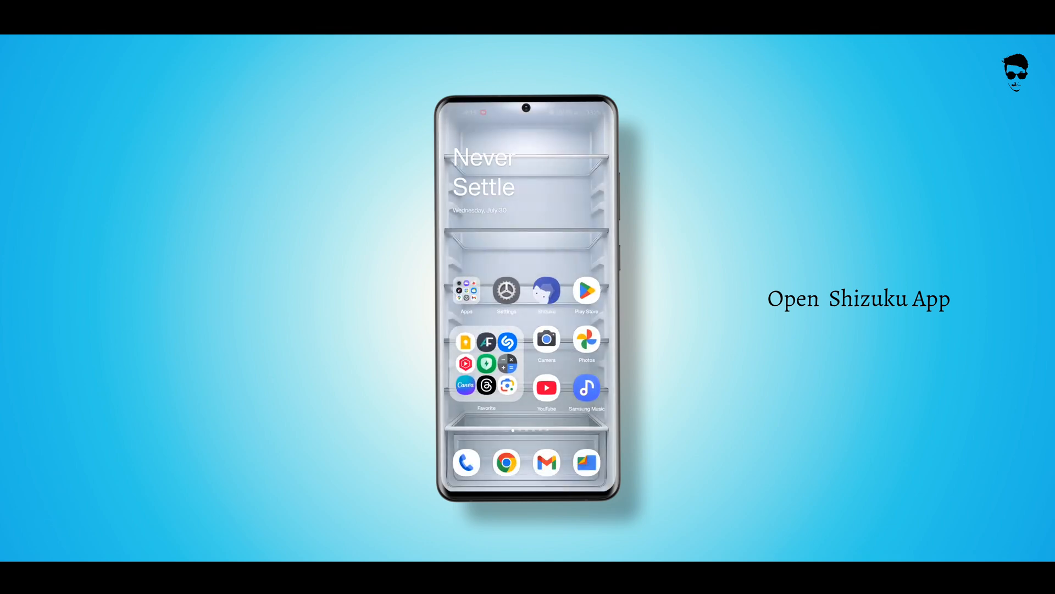
{"action": "left_click", "coordinate": [546, 290]}
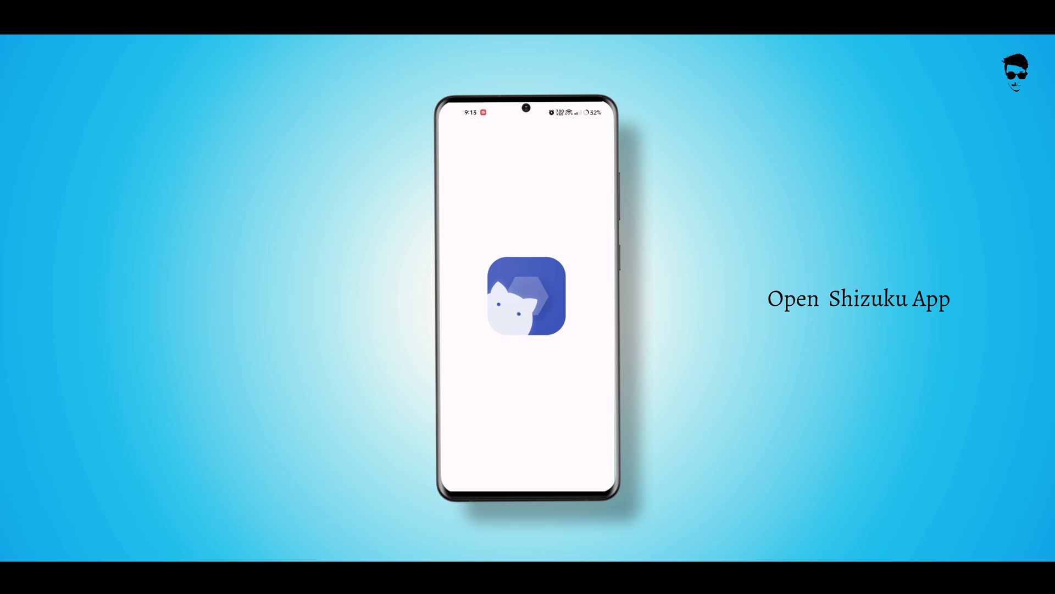
{"action": "left_click", "coordinate": [527, 296]}
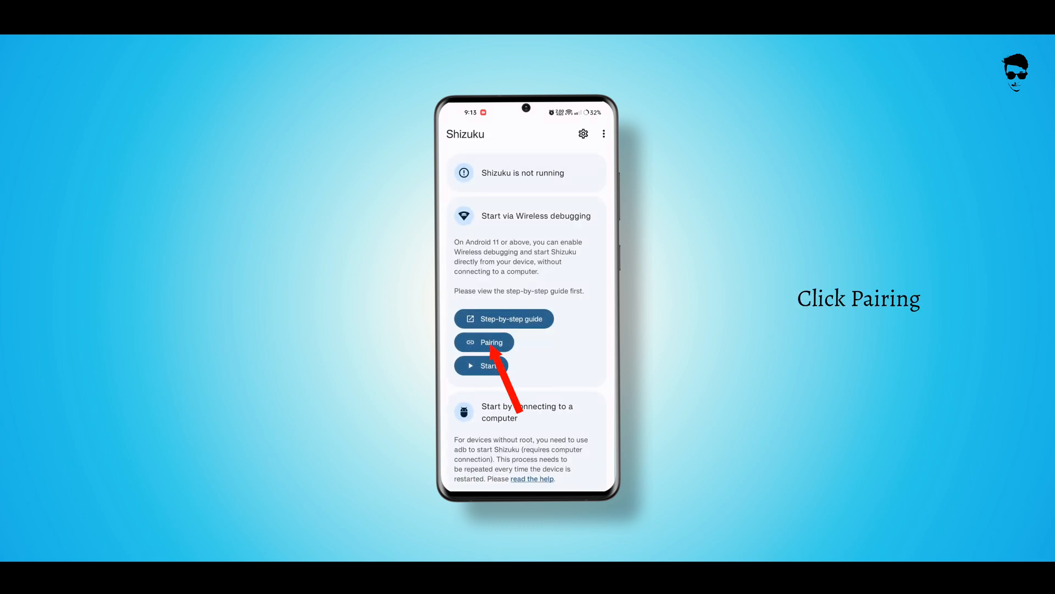
{"action": "left_click", "coordinate": [483, 342]}
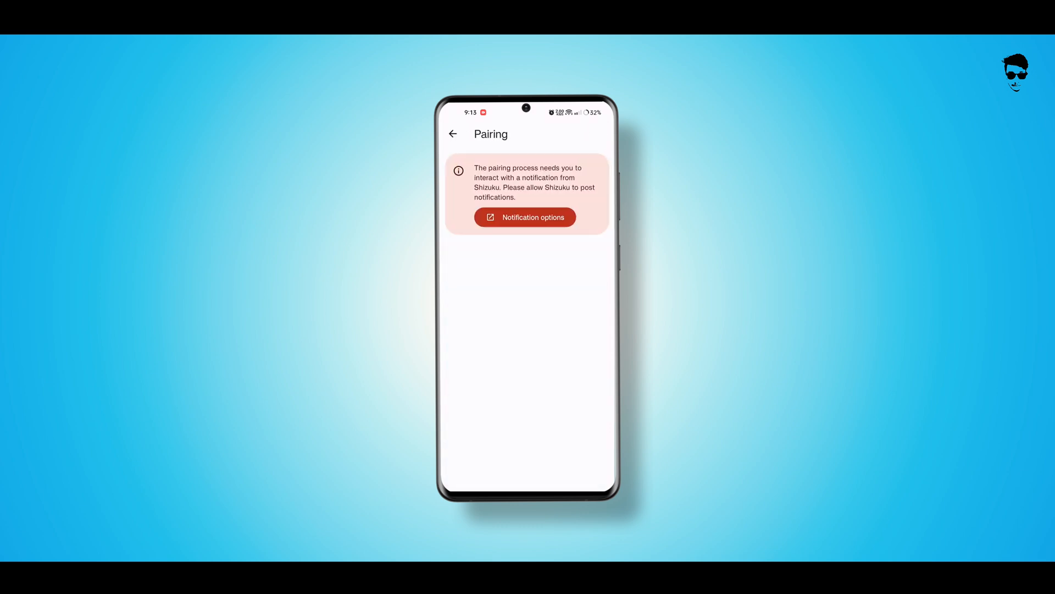
Enable Allow notifications in Shizuku's notification settings
{"action": "left_click", "coordinate": [525, 216]}
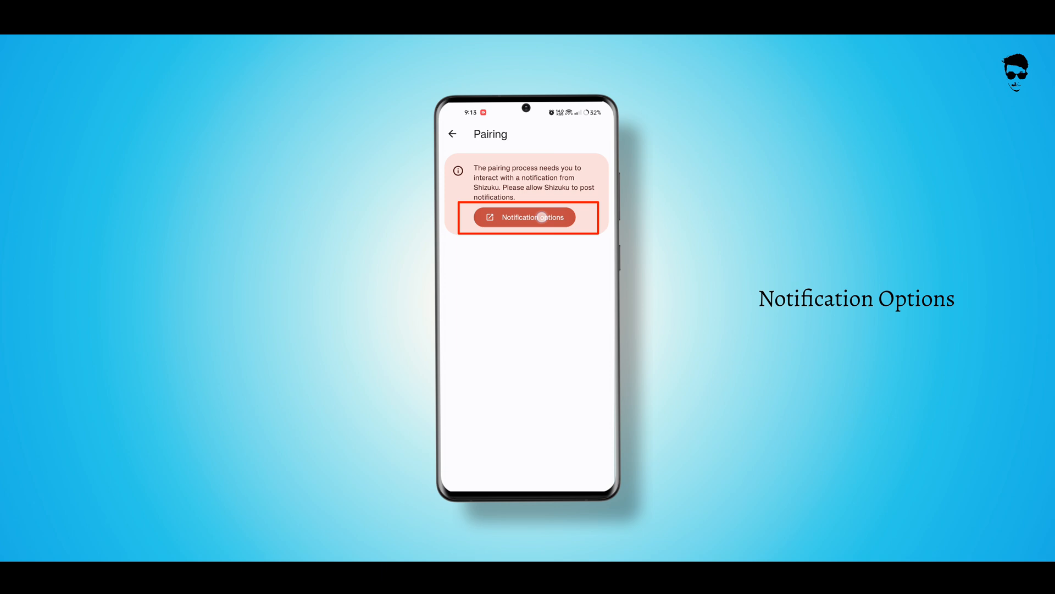
{"action": "left_click", "coordinate": [524, 217]}
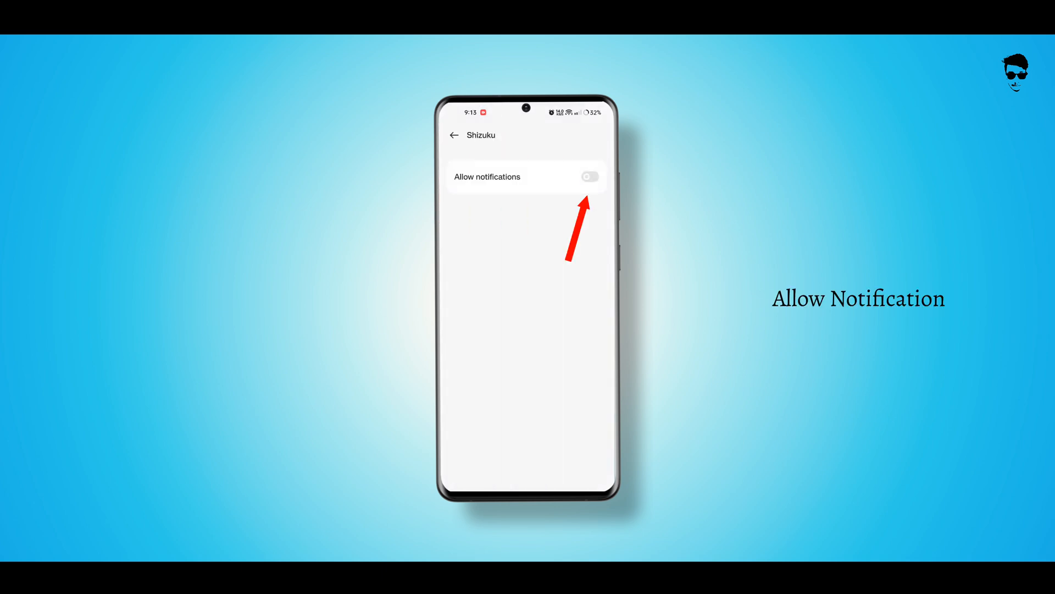
{"action": "left_click", "coordinate": [590, 176]}
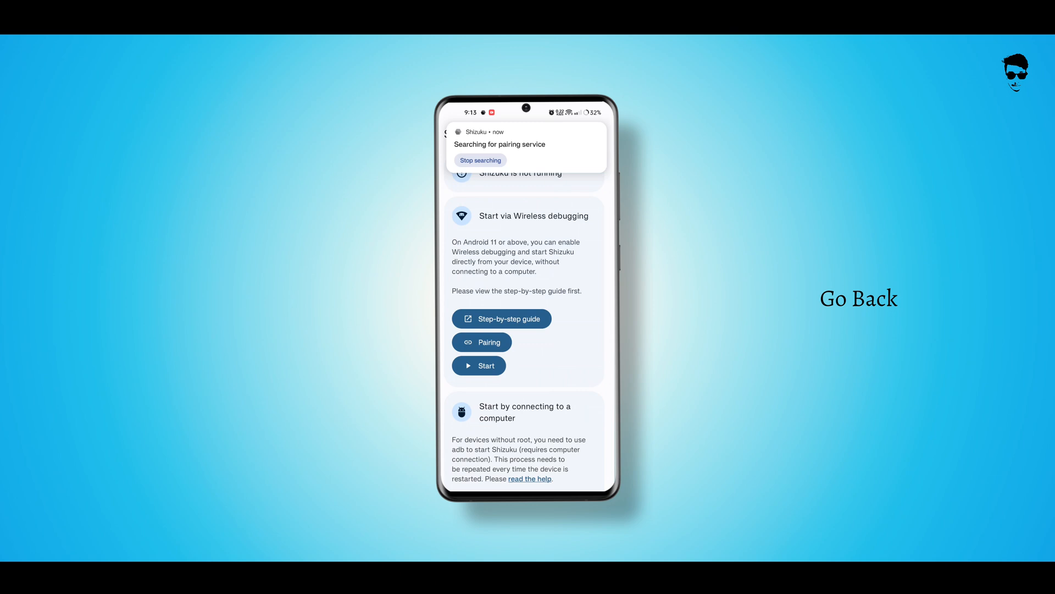
Start the Shizuku pairing service and go to Developer options
{"action": "left_click", "coordinate": [479, 365]}
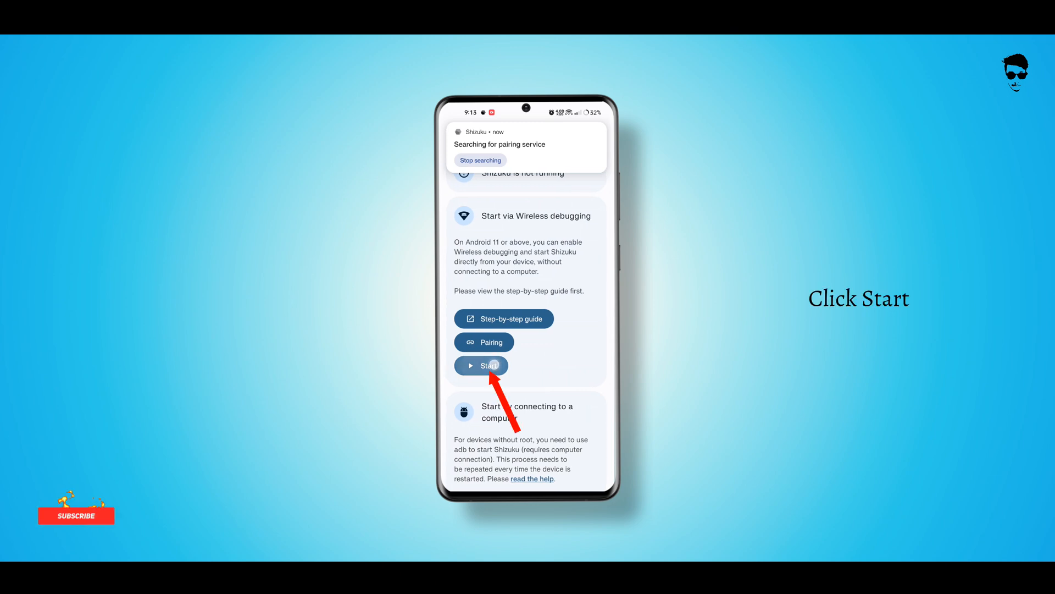
{"action": "left_click", "coordinate": [482, 365]}
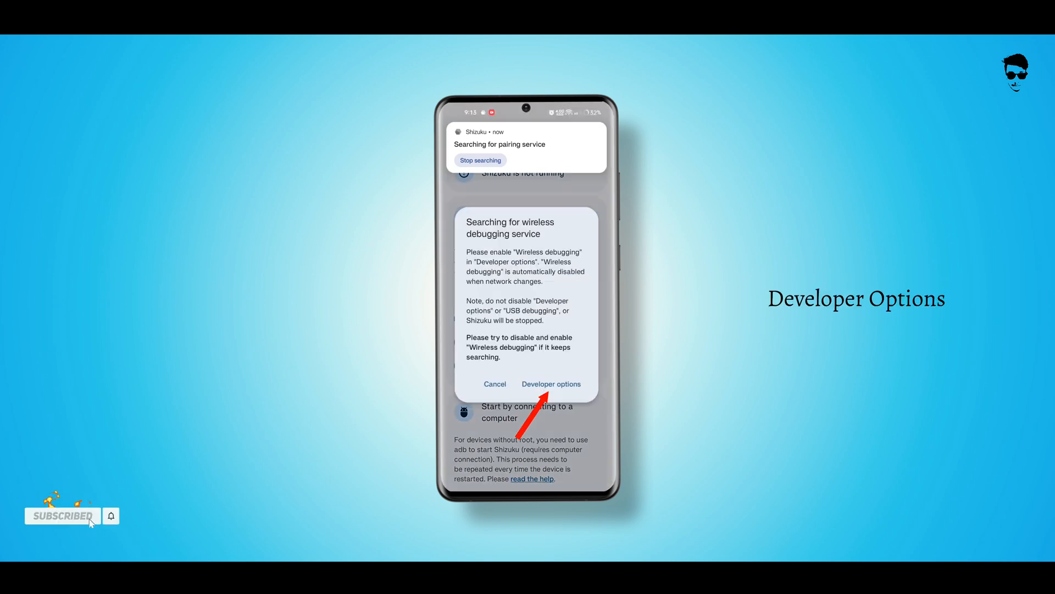
{"action": "left_click", "coordinate": [551, 383]}
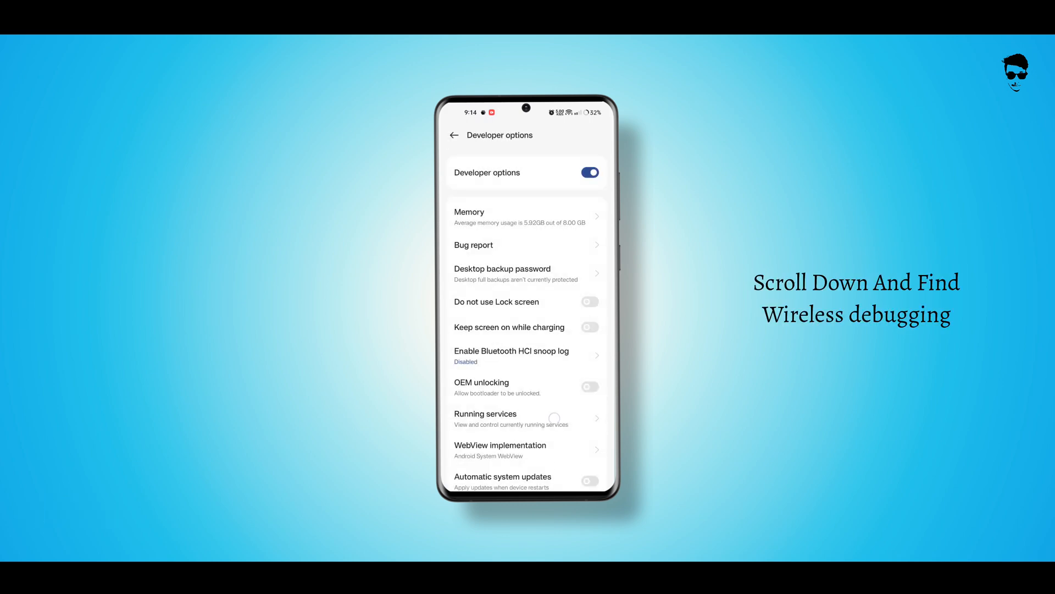
Switch on Wireless debugging in Developer options and open its settings page
{"action": "scroll", "scroll_direction": "down", "scroll_amount": 3}
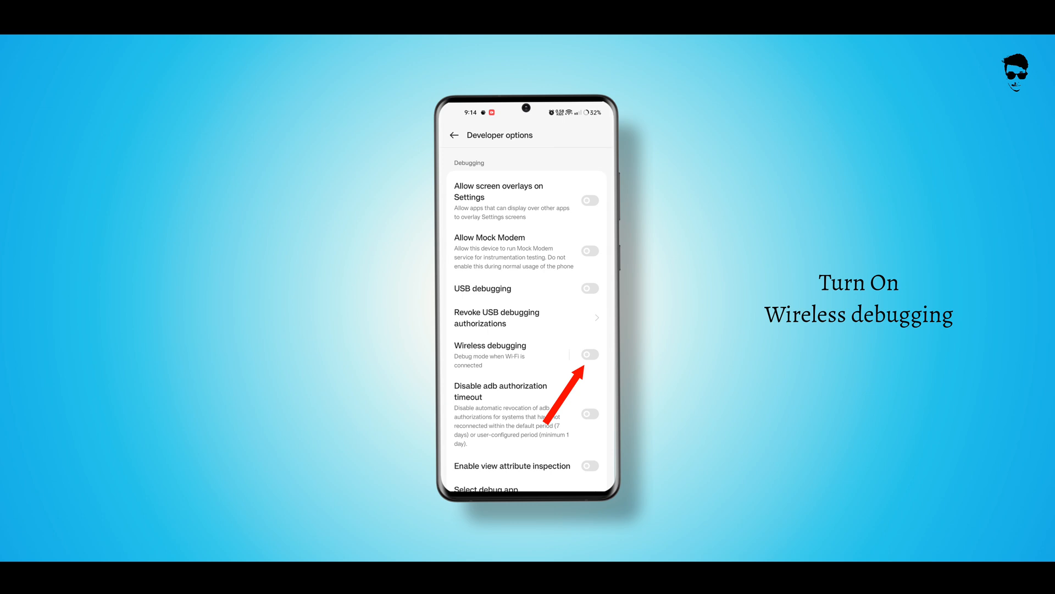
{"action": "left_click", "coordinate": [589, 354]}
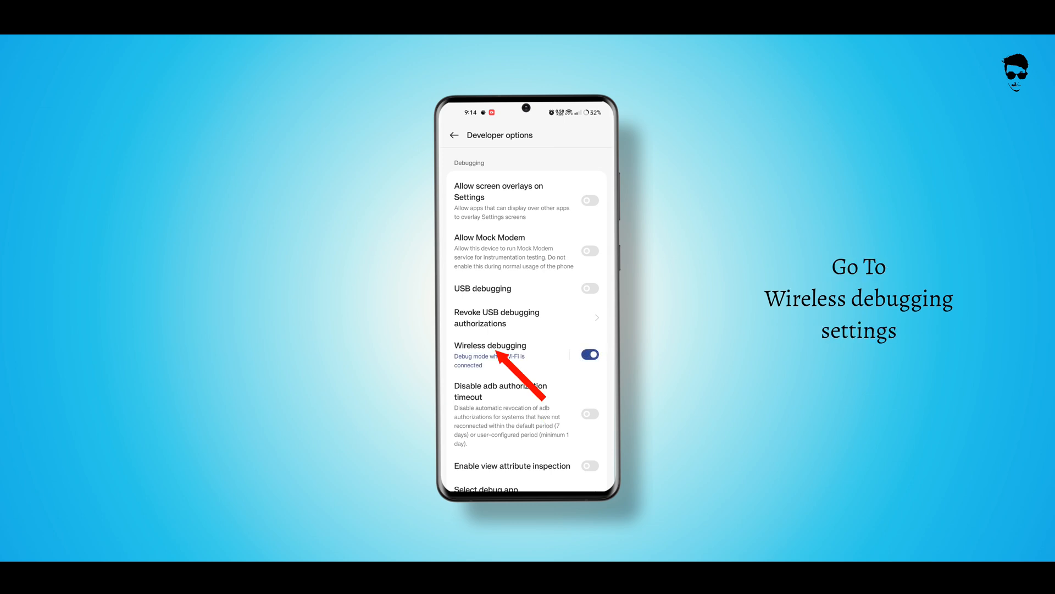
{"action": "left_click", "coordinate": [489, 345]}
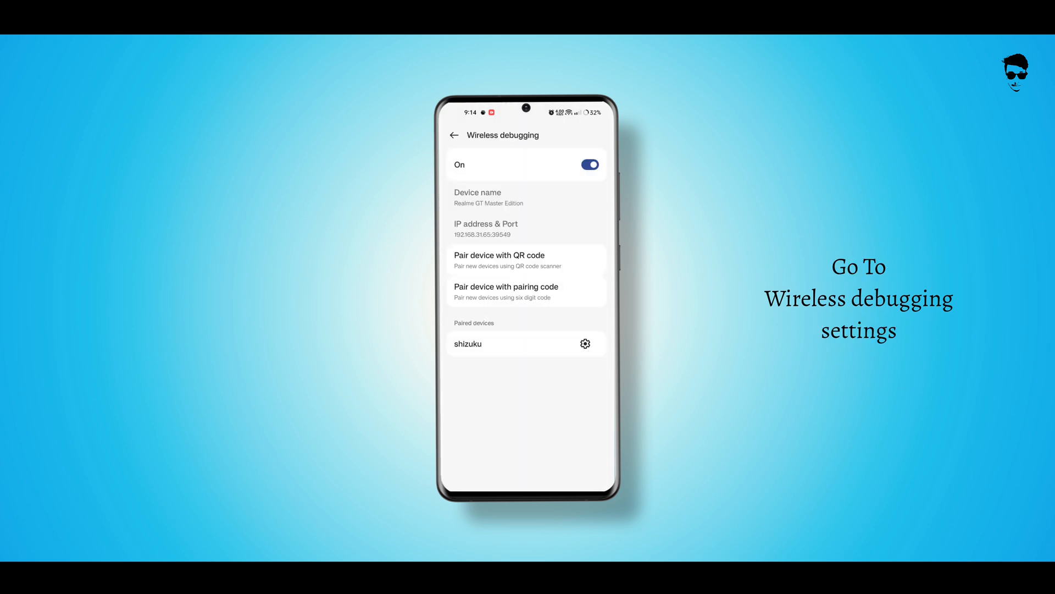
Pair with a pairing code, entering '513' in Shizuku's notification and submitting it
{"action": "left_click", "coordinate": [506, 291]}
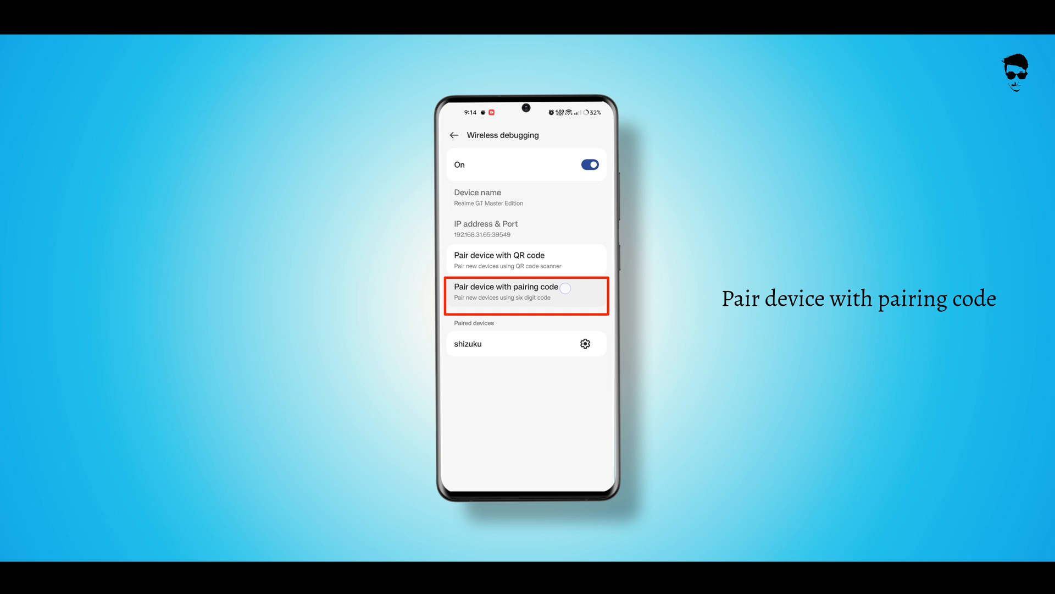
{"action": "left_click", "coordinate": [507, 291]}
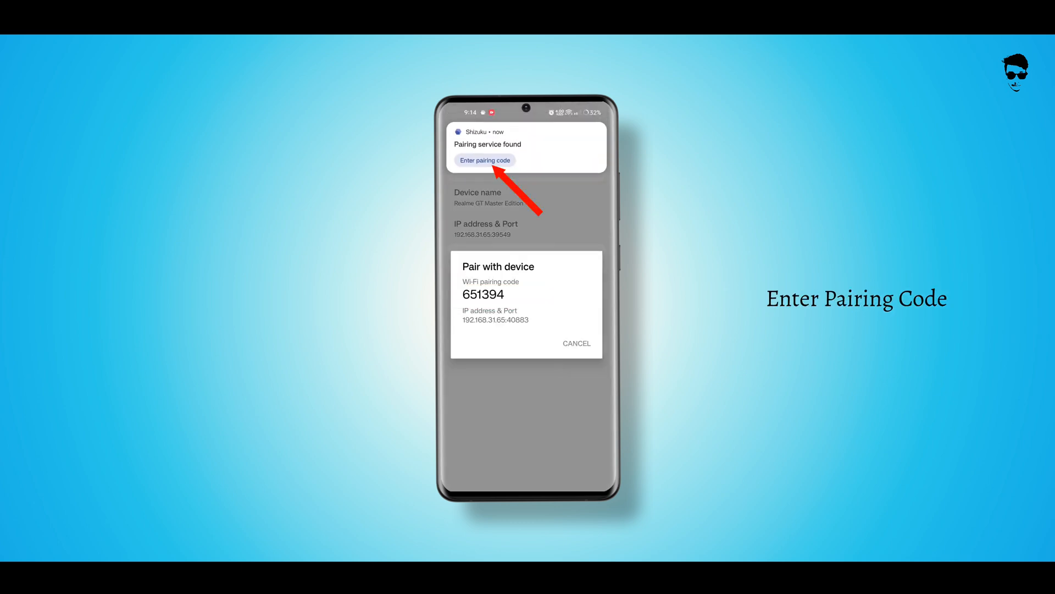
{"action": "left_click", "coordinate": [485, 160]}
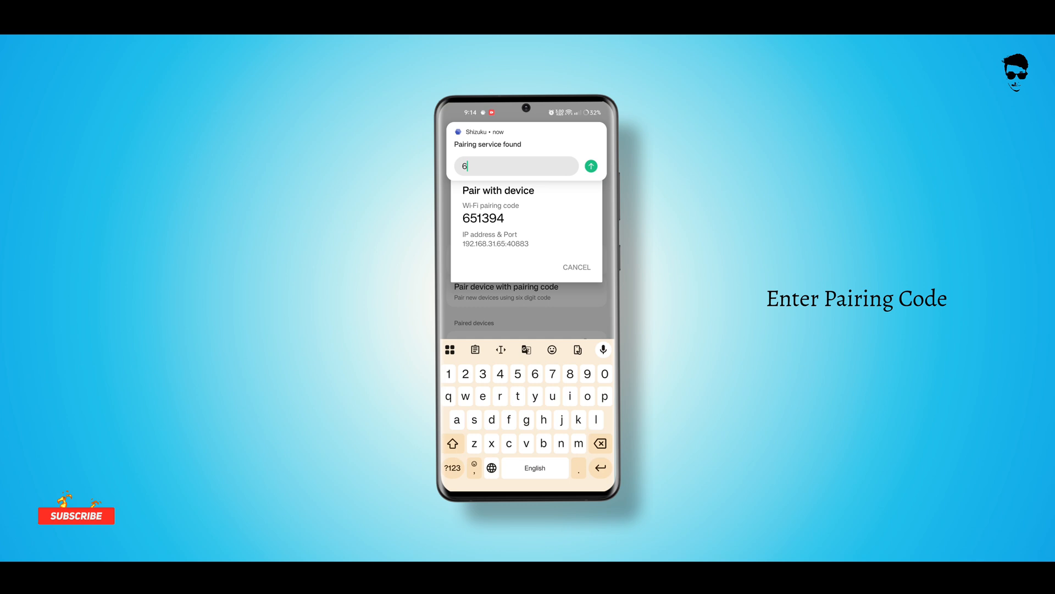
{"action": "type", "text": "51394"}
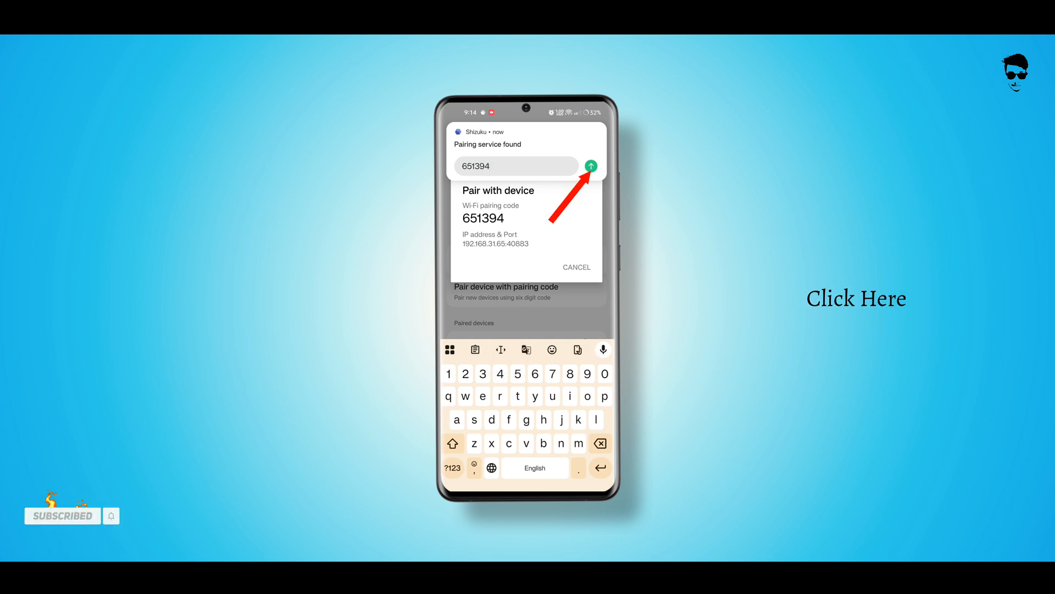
{"action": "left_click", "coordinate": [591, 166]}
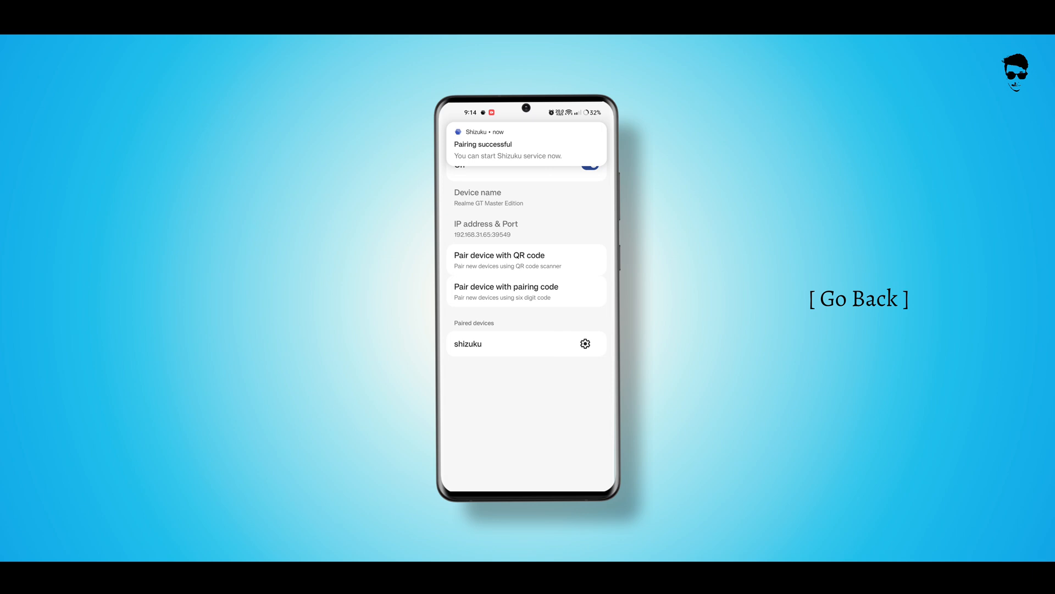